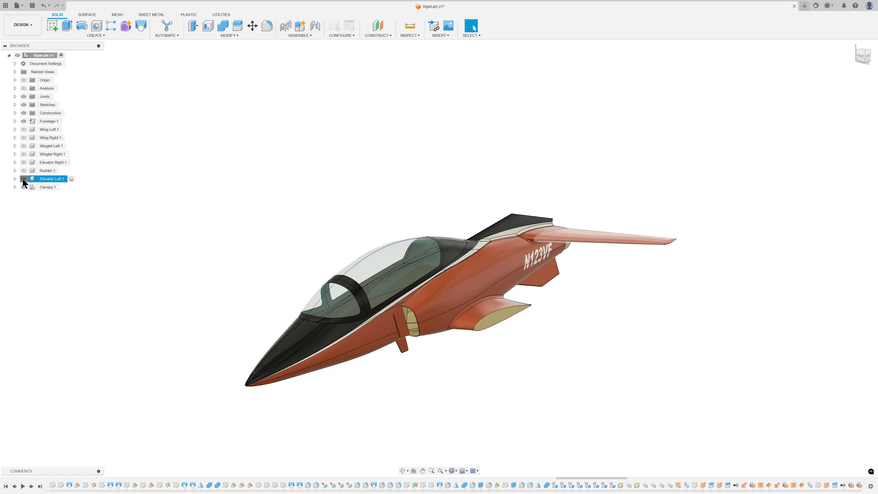
- Unhide the Canopy Central Glass body inside the Canopy component
click(15, 187)
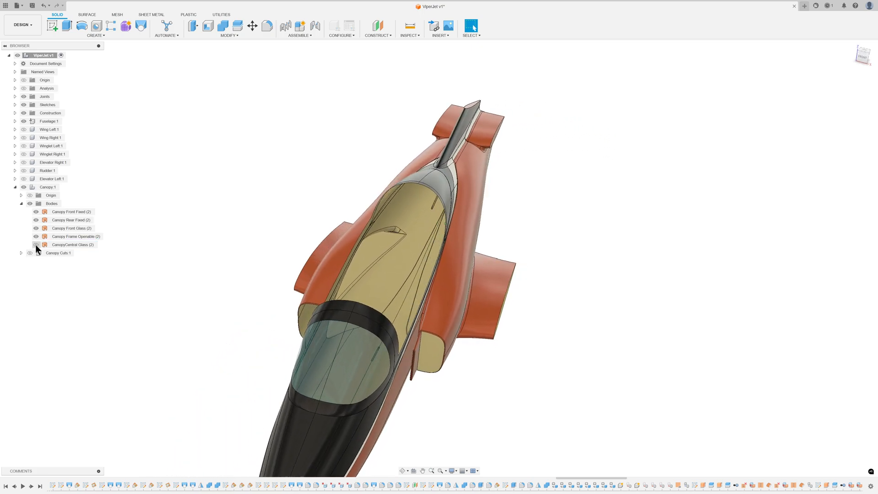
click(71, 228)
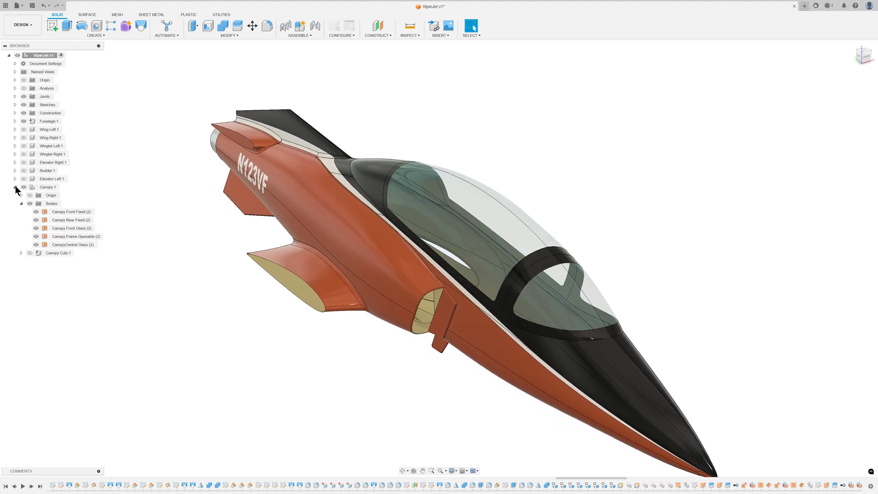
click(15, 187)
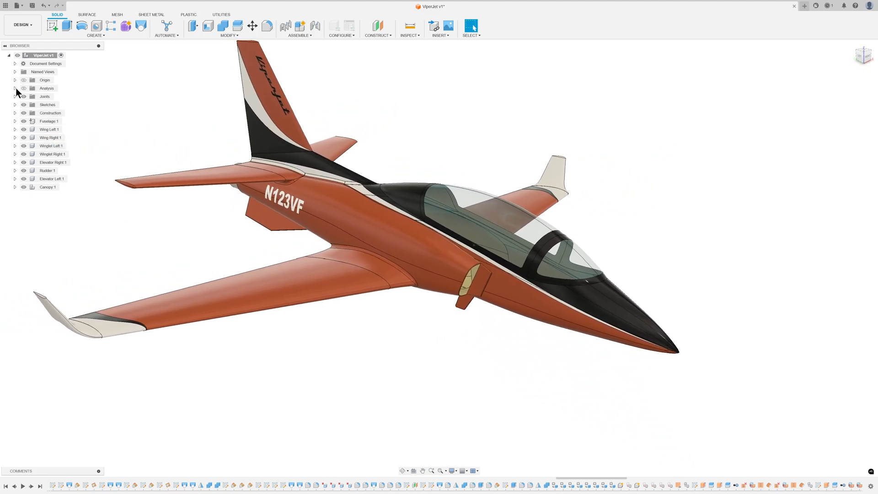
- Hide the XZ Section cut, adjust display settings, and open the Wing Root Airfoil feature's menu
click(13, 88)
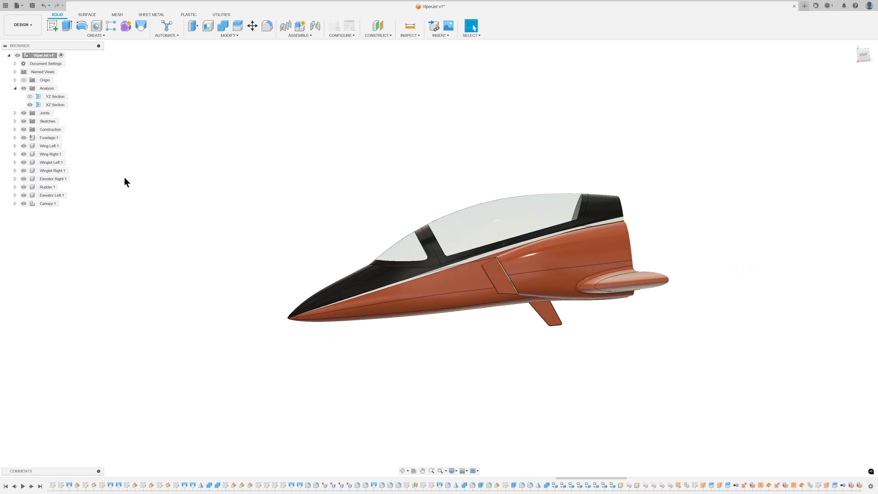
click(29, 96)
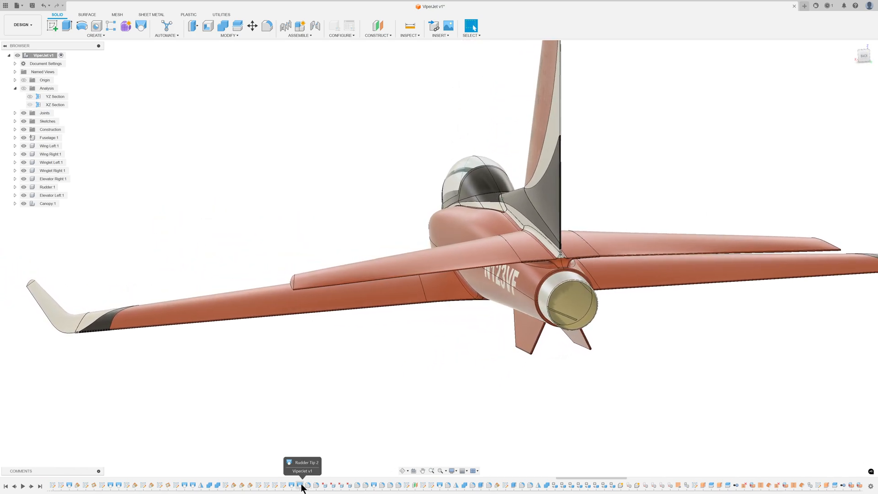
mouse_move(325, 489)
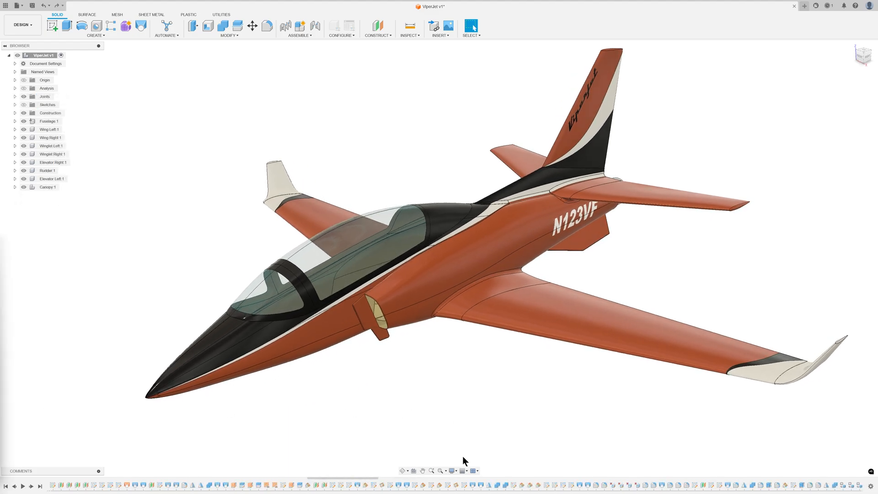
click(452, 470)
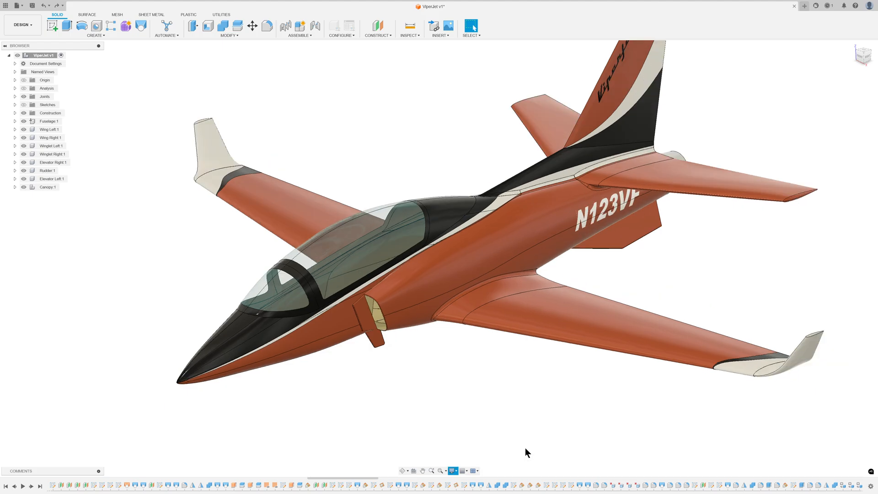
mouse_move(374, 479)
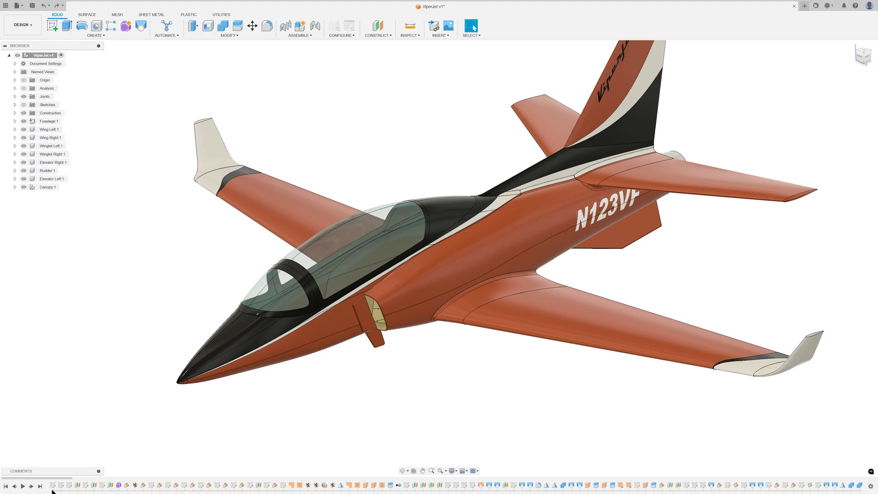
right_click(44, 104)
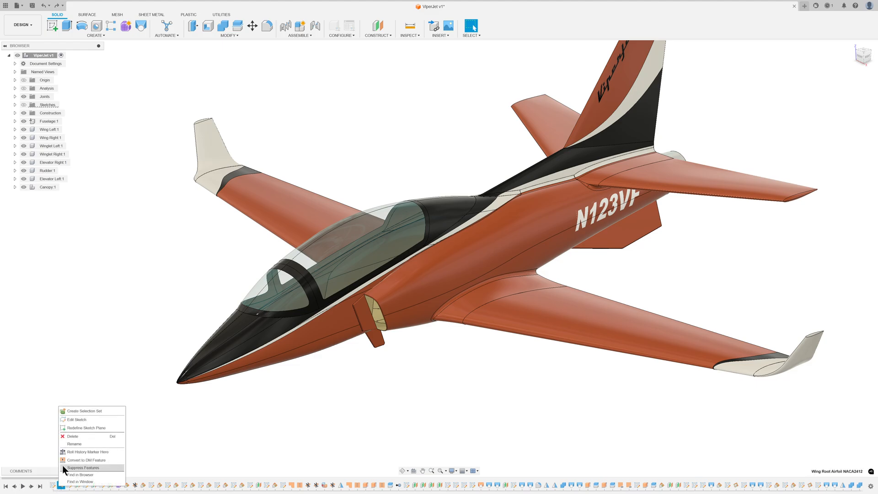
- Roll the history marker back to the first timeline feature
click(74, 436)
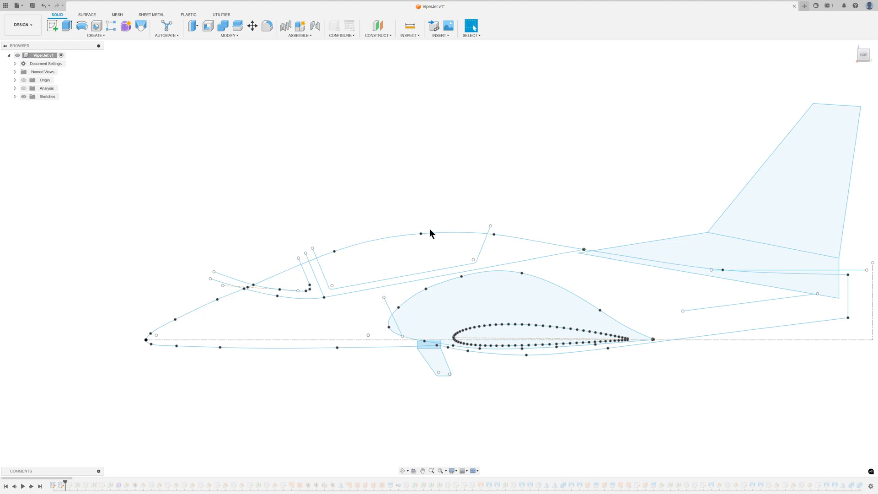
mouse_move(428, 224)
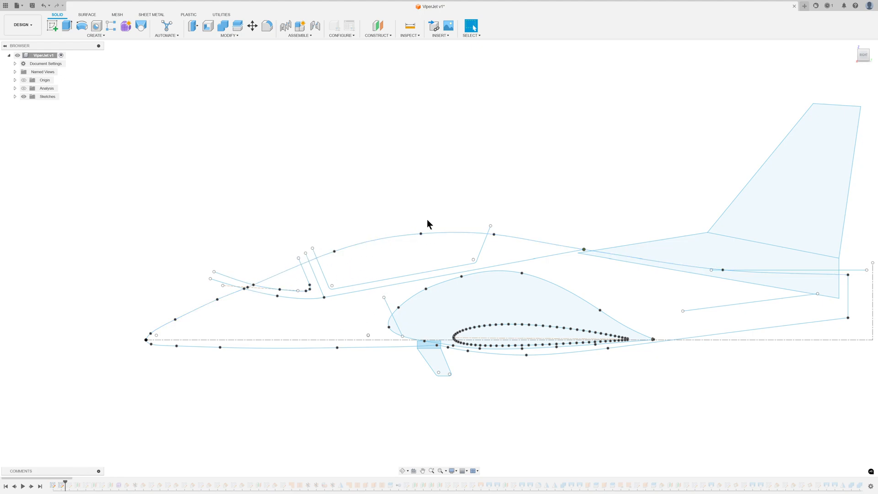
mouse_move(198, 390)
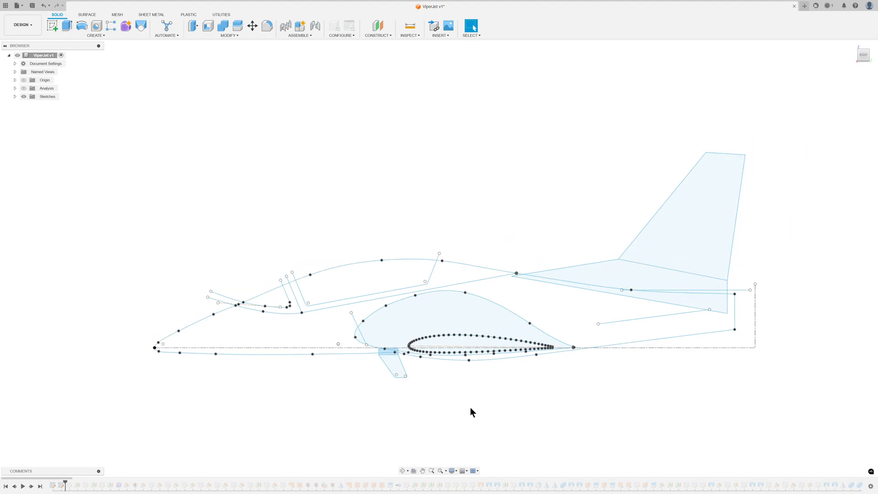
mouse_move(497, 405)
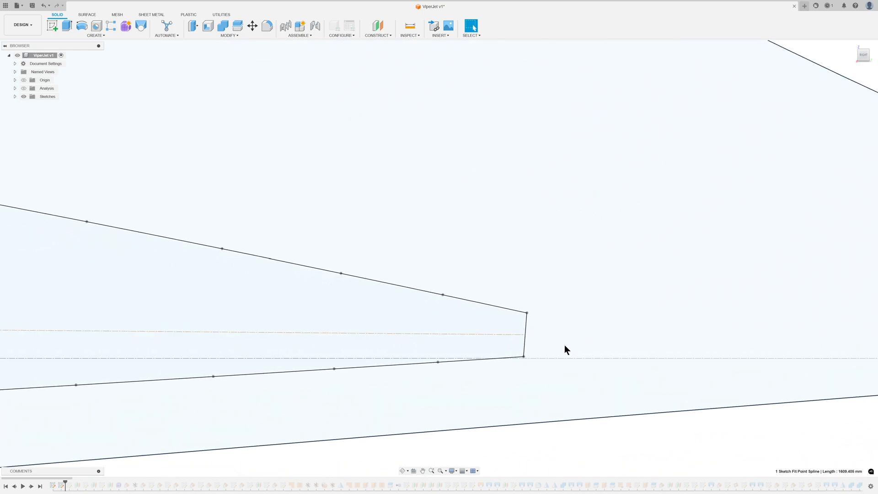
mouse_move(549, 391)
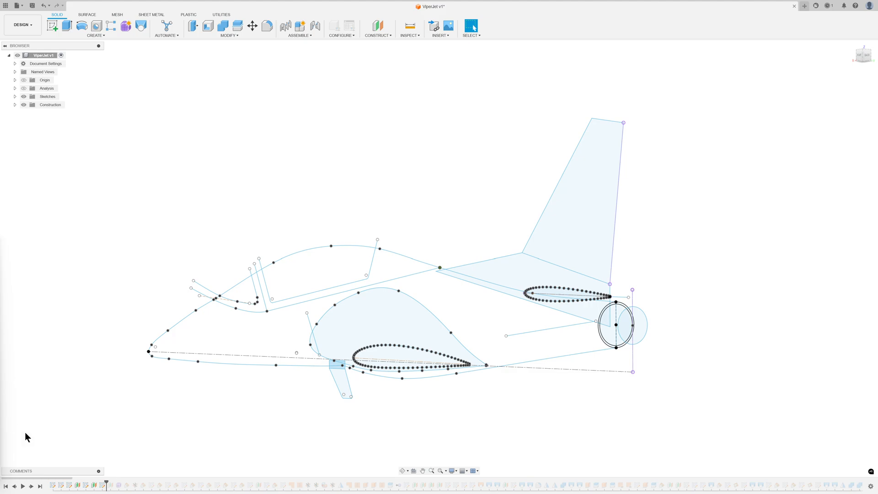
mouse_move(119, 483)
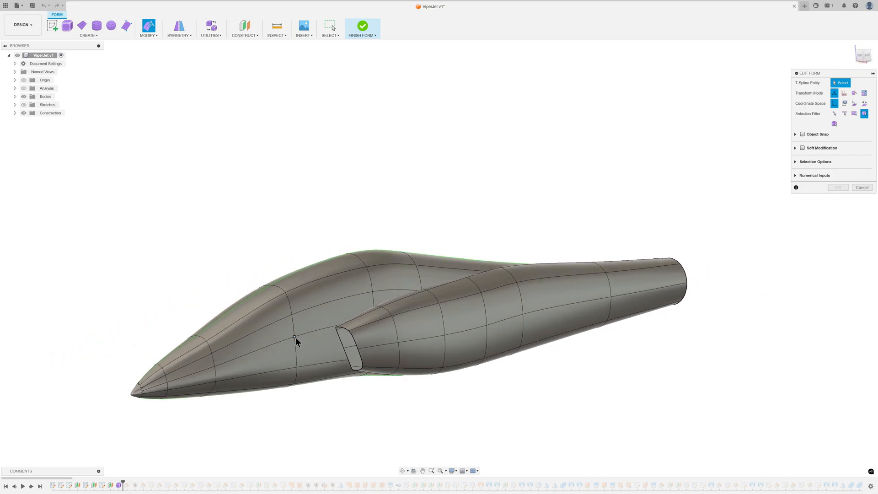
- Drag the fuselage vertex beside the air intake to a 6.00 mm offset
click(294, 337)
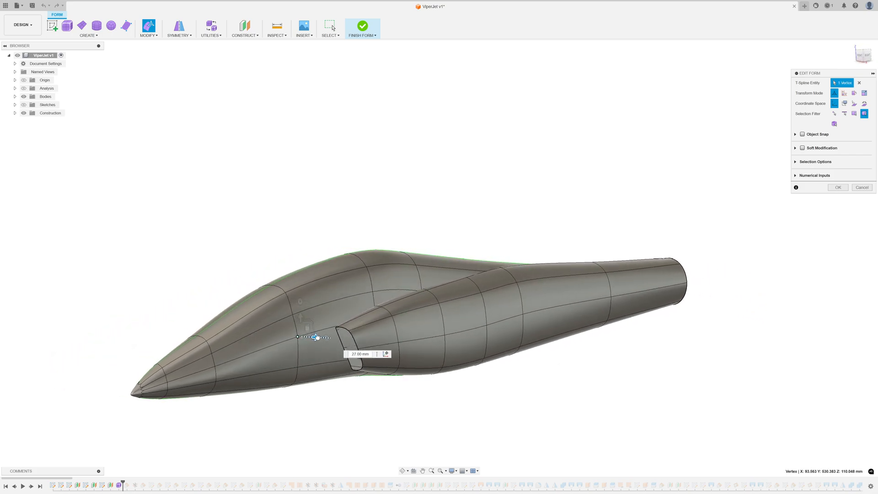
drag(316, 336, 302, 322)
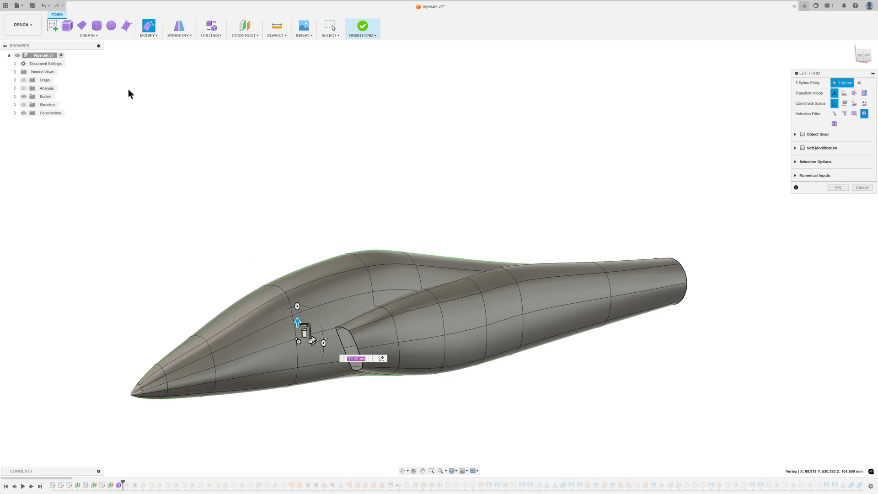
drag(299, 324, 294, 319)
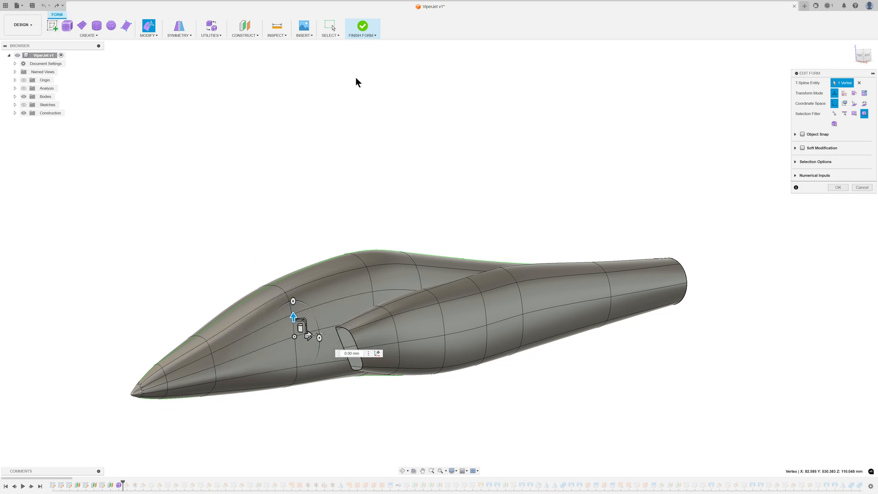
mouse_move(363, 36)
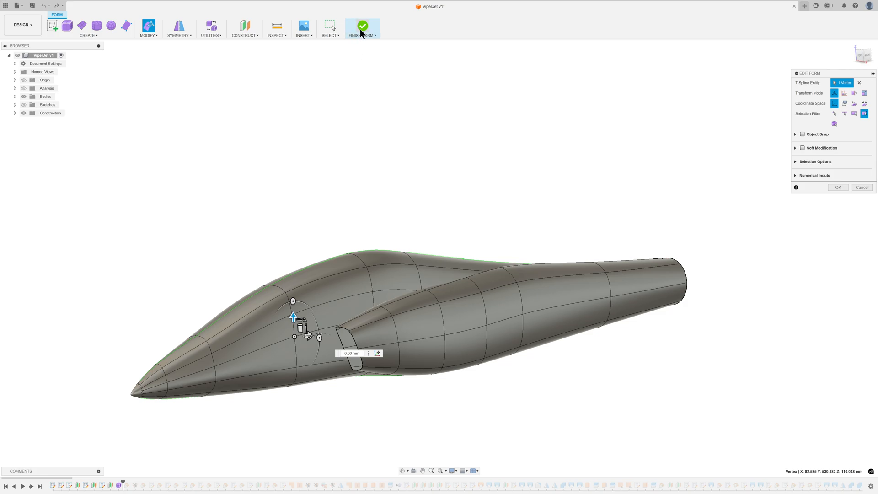
- Finish the form, show the wing and tail airfoil sketches, and expand Bodies
click(364, 25)
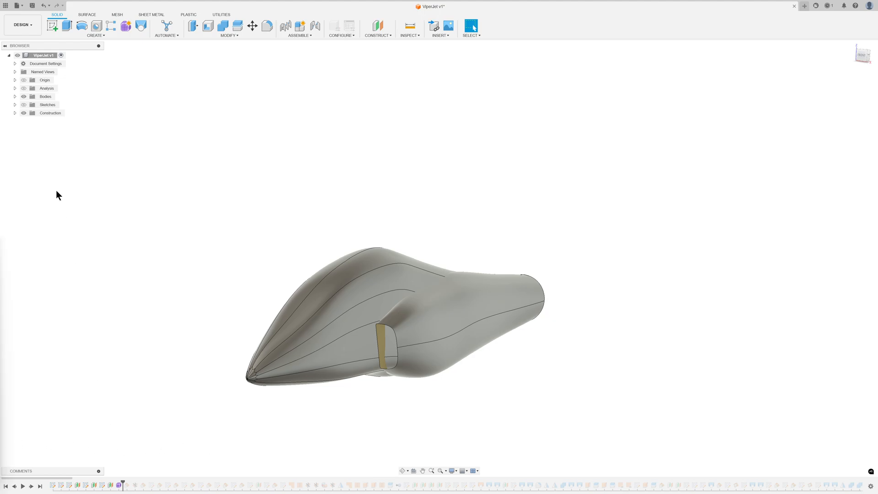
click(44, 96)
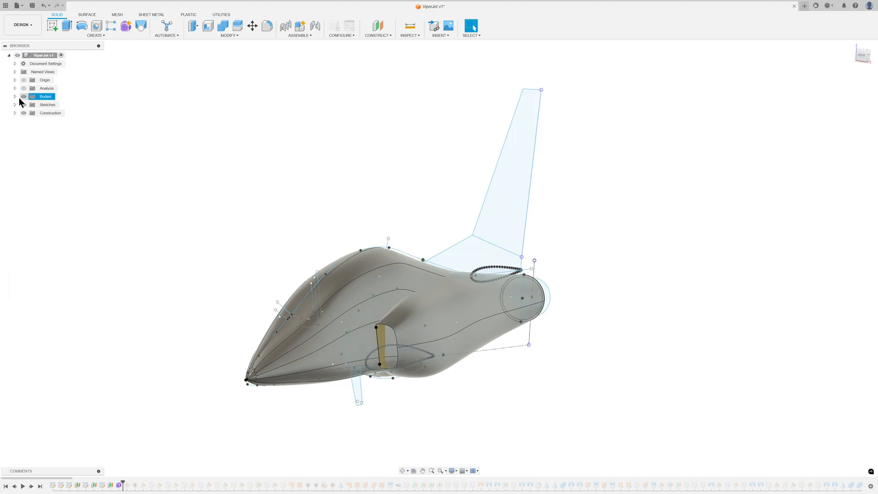
click(14, 96)
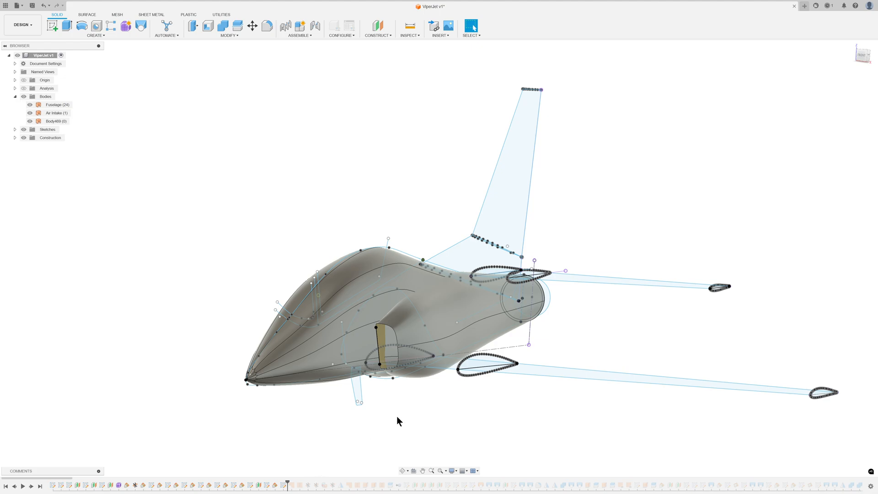
- Orbit to the jet's rear and advance history past the Exhaust Front Patch
drag(399, 421, 354, 451)
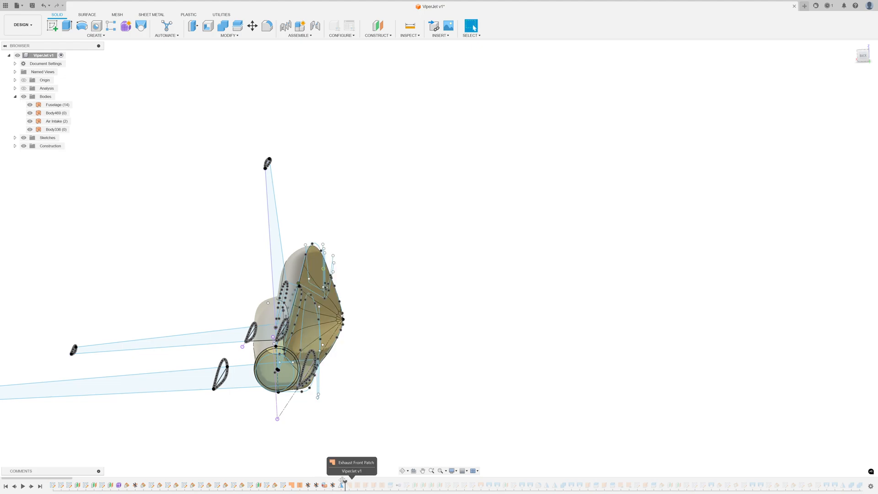
click(344, 482)
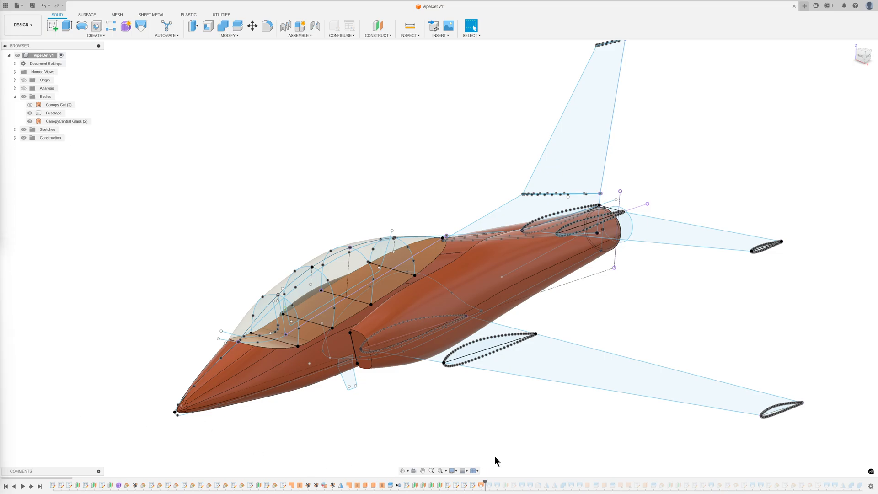
mouse_move(496, 472)
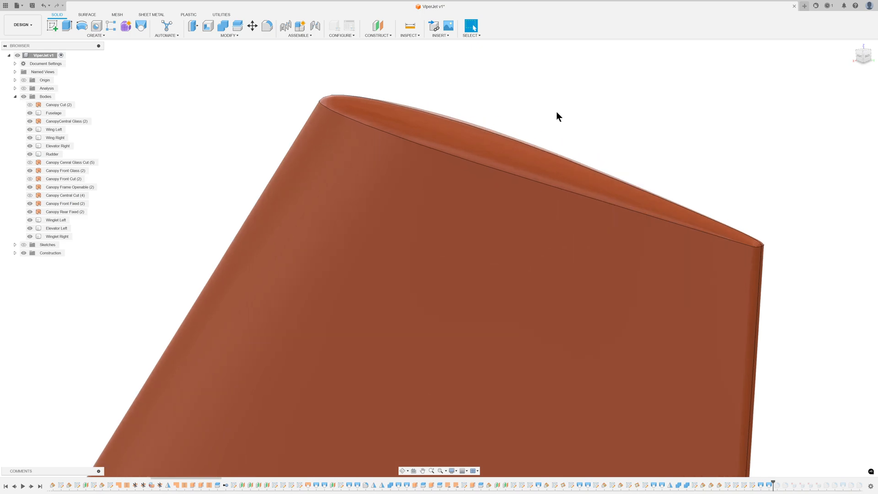
- Switch to the ViperJet v2 document tab with the assembled orange jet
click(51, 154)
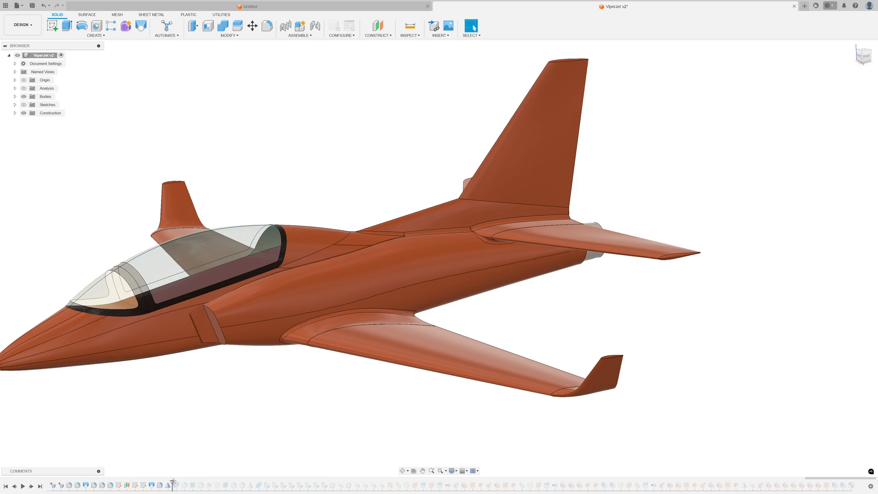
mouse_move(172, 483)
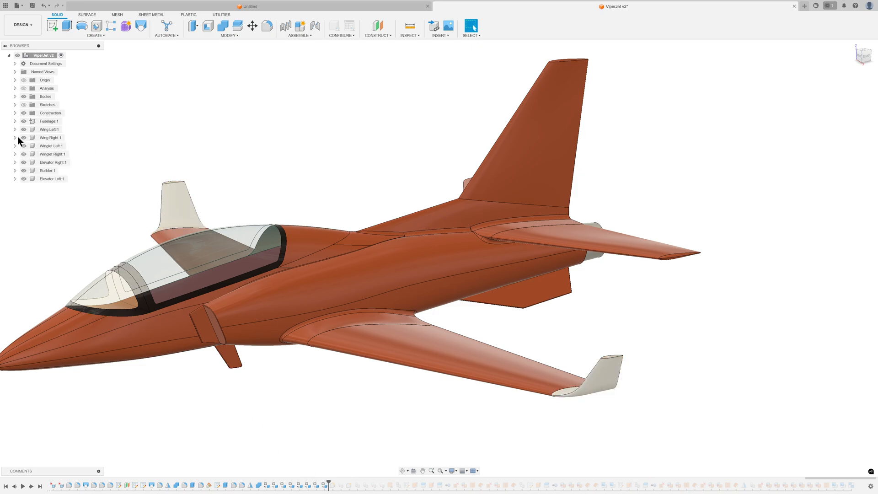
mouse_move(32, 252)
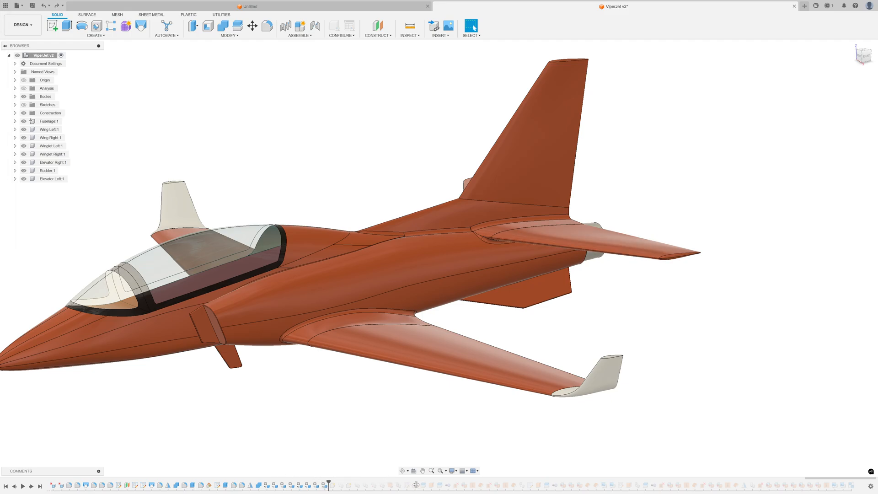
mouse_move(599, 492)
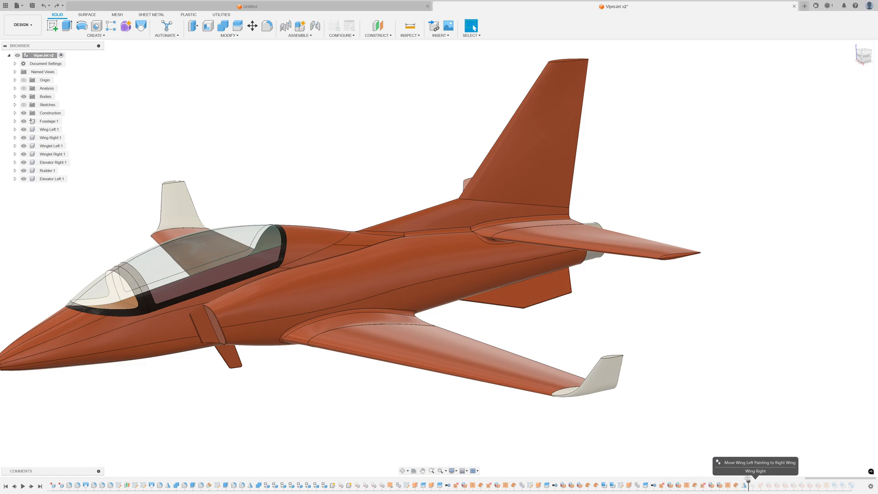
mouse_move(734, 450)
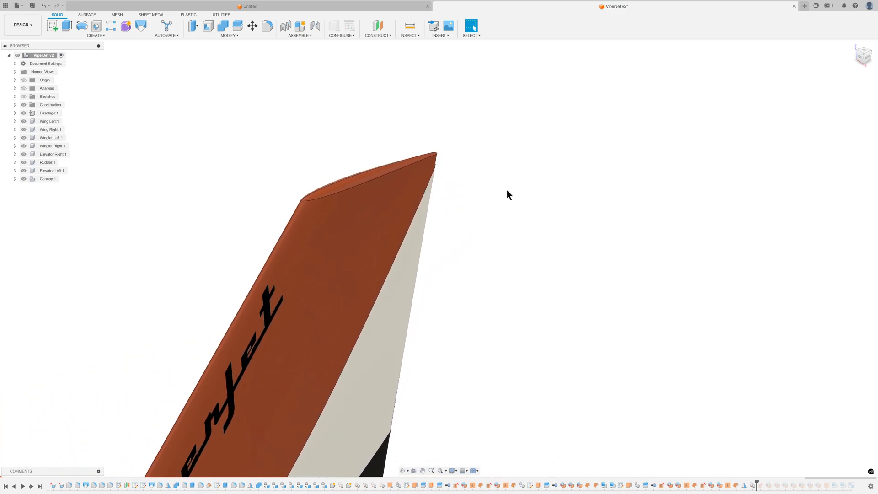
drag(507, 194, 437, 232)
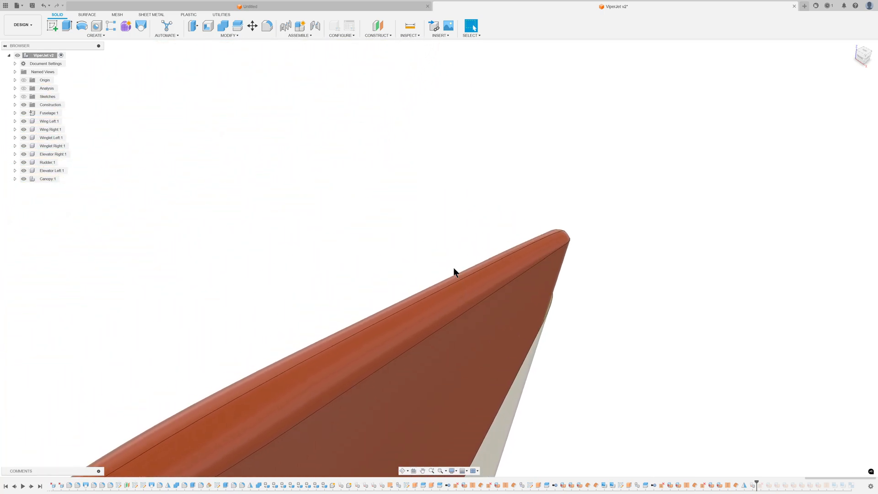
drag(453, 272, 484, 305)
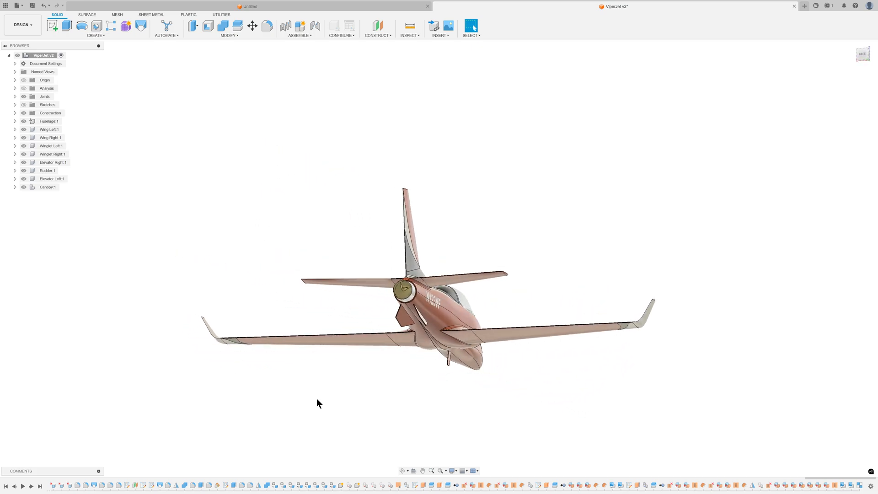
- Orbit around the finished orange, white and black ViperJet v2 with canopy
drag(406, 280, 426, 319)
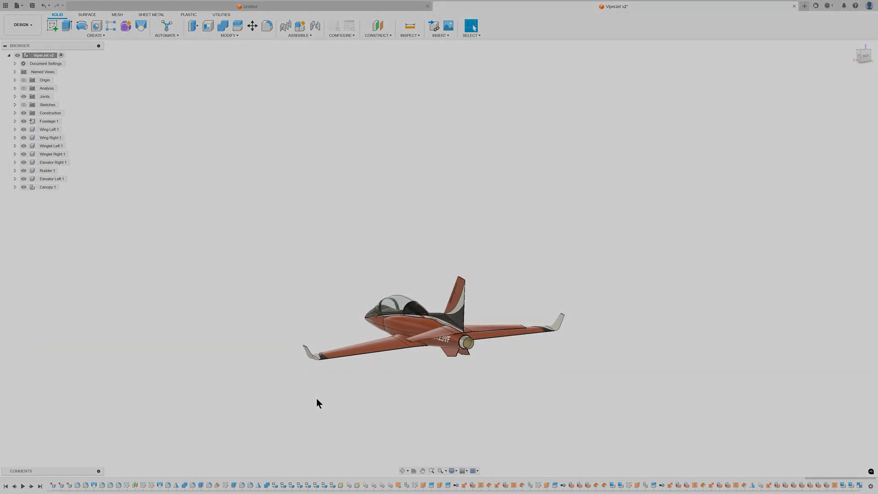